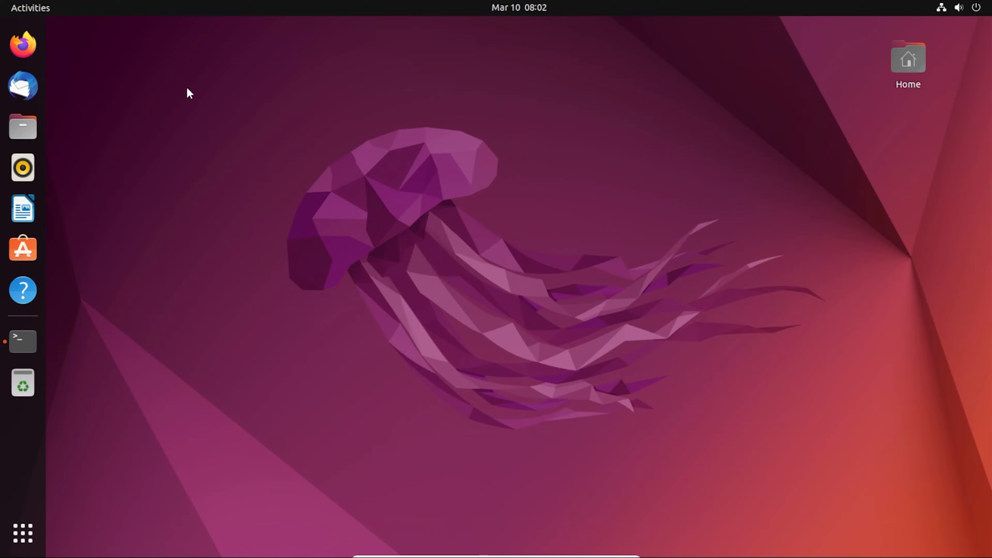
- Run sudo apt-get update in Terminal and hit the 'not in the sudoers file' error
click(21, 341)
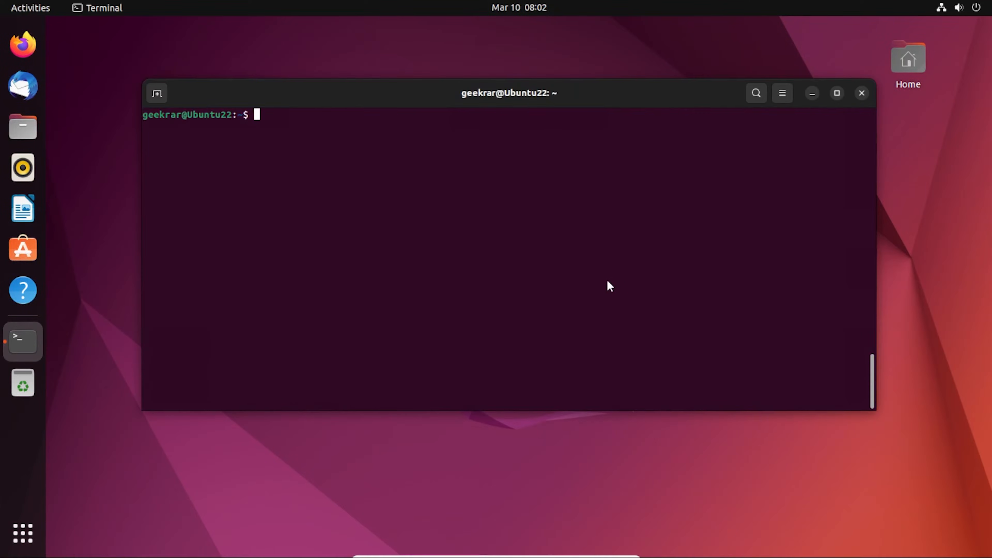
text(sudo apt-get update)
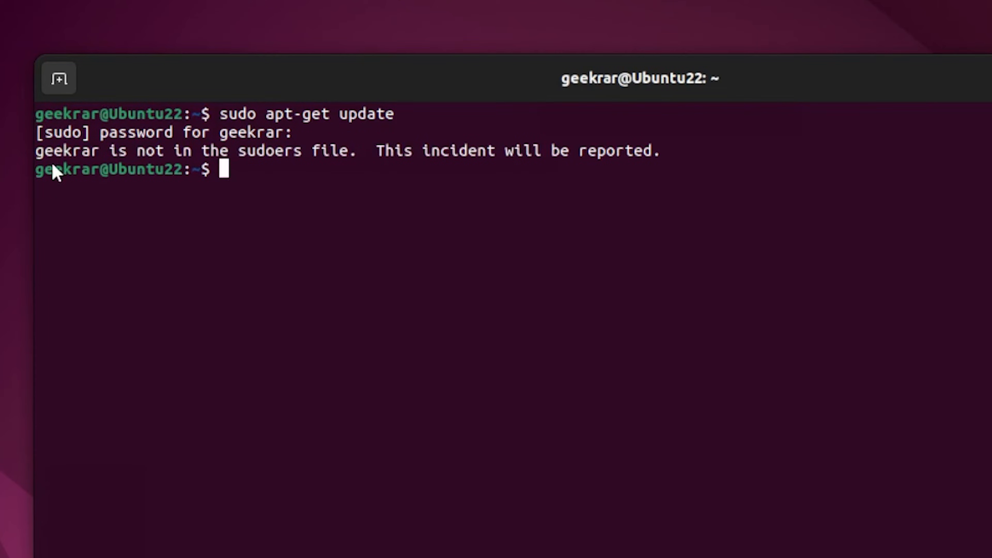
mouse_move(206, 167)
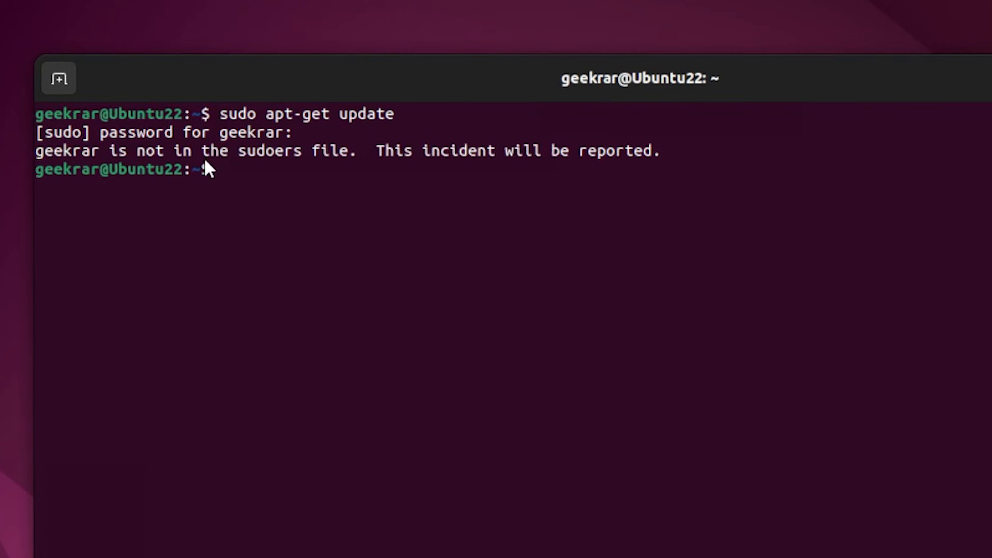
mouse_move(657, 182)
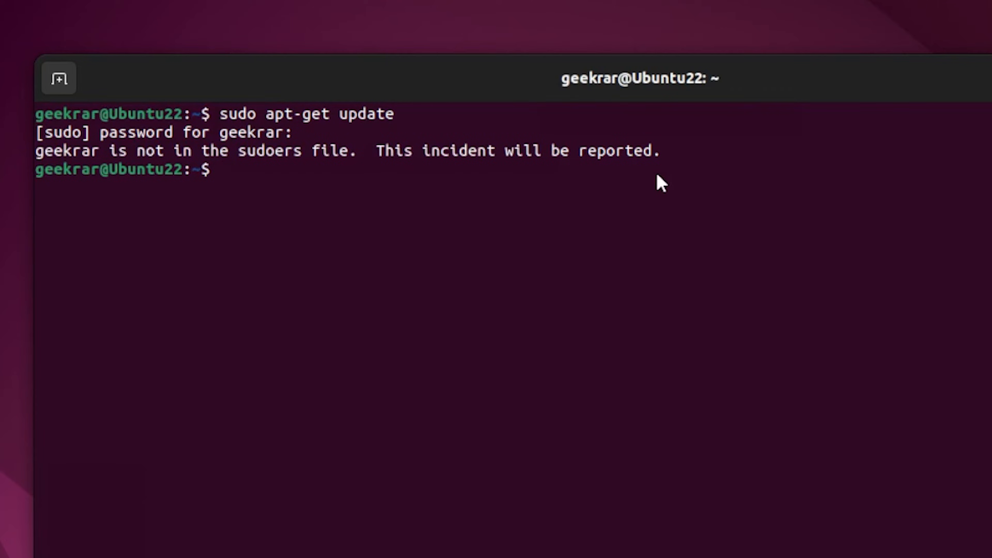
mouse_move(527, 236)
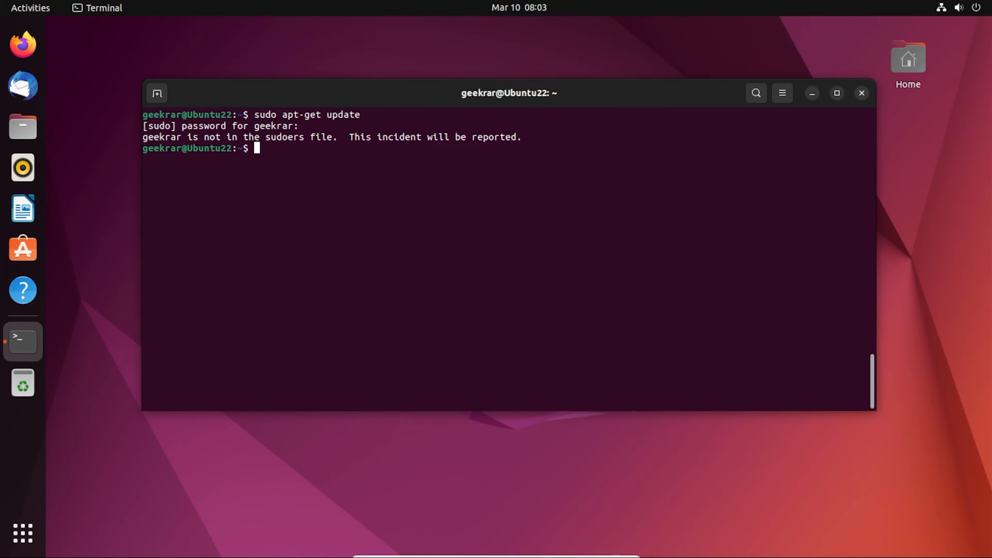
mouse_move(22, 167)
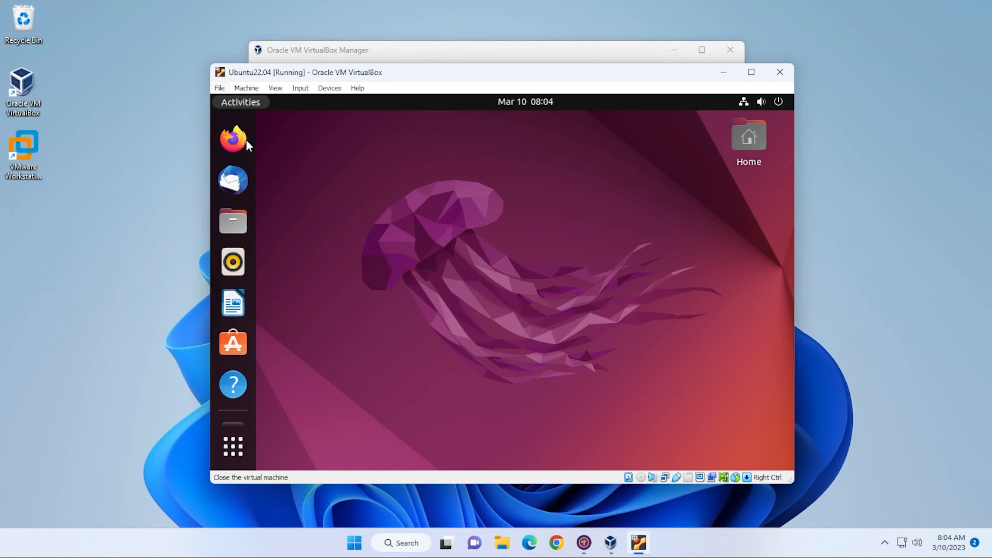
- Power off the Ubuntu22.04 VM and restart it to the GRUB boot menu
click(779, 72)
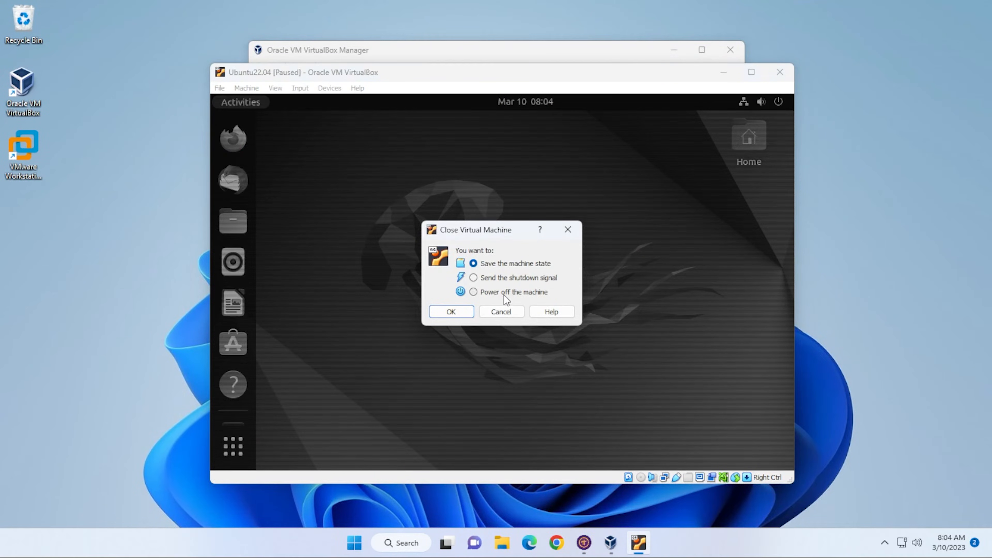
click(451, 312)
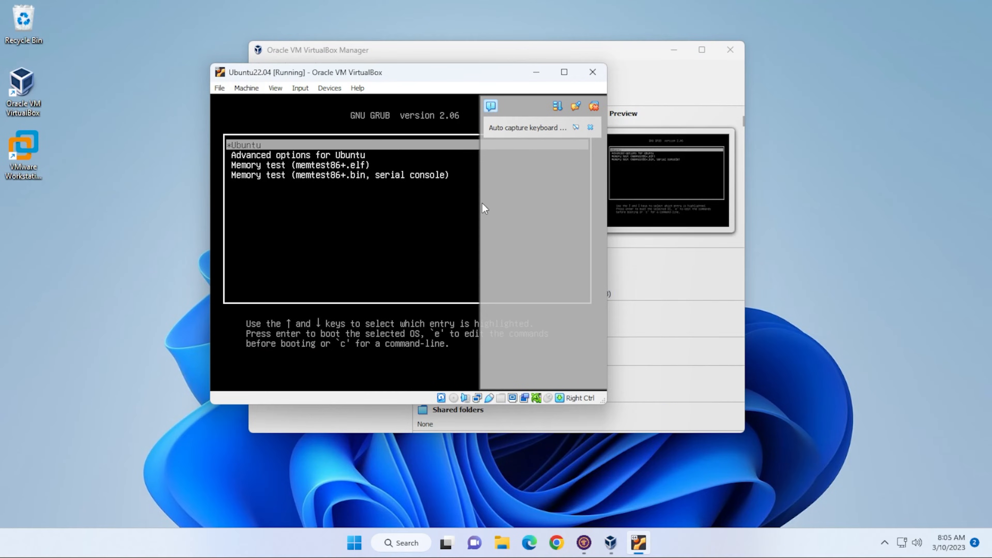
- Move to 'Advanced options for Ubuntu' in the GRUB menu toward the recovery-mode kernel
key(Down)
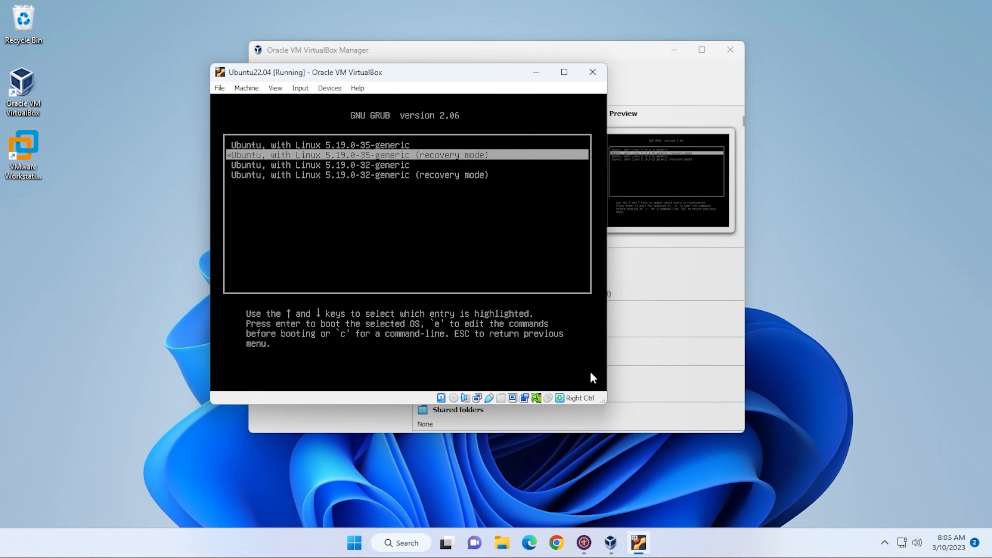
mouse_move(479, 85)
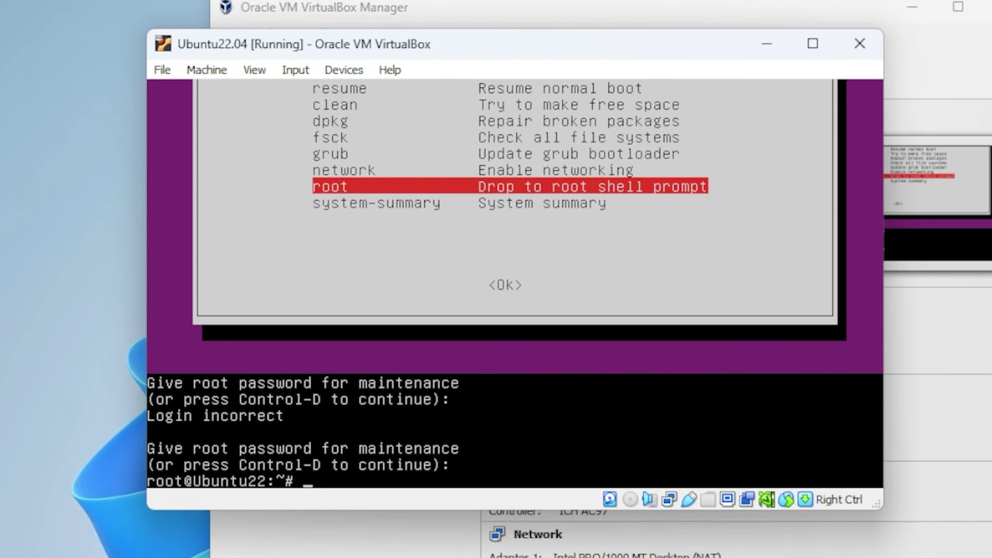
- Run mount -o rw,remount / at the root prompt to make the filesystem writable
text(mount)
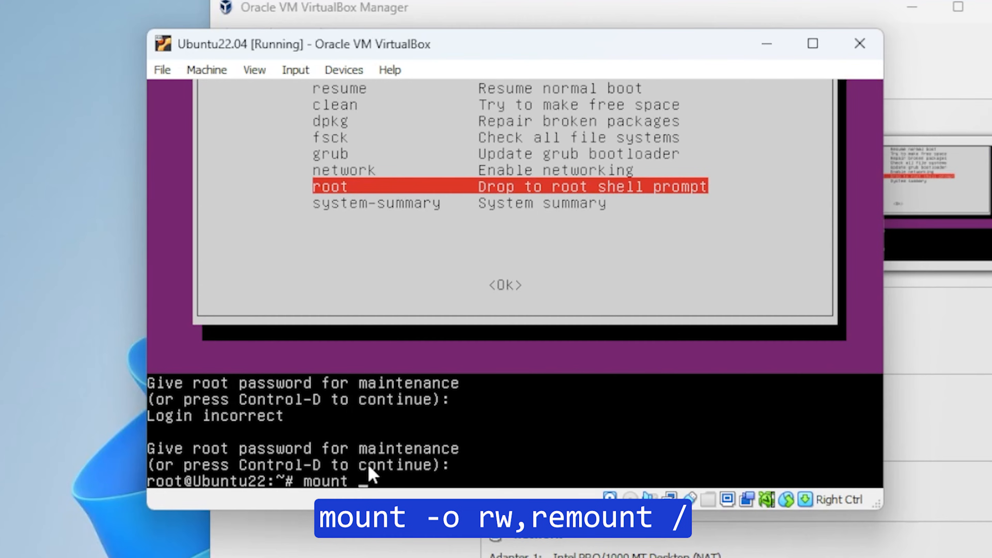
text(-o)
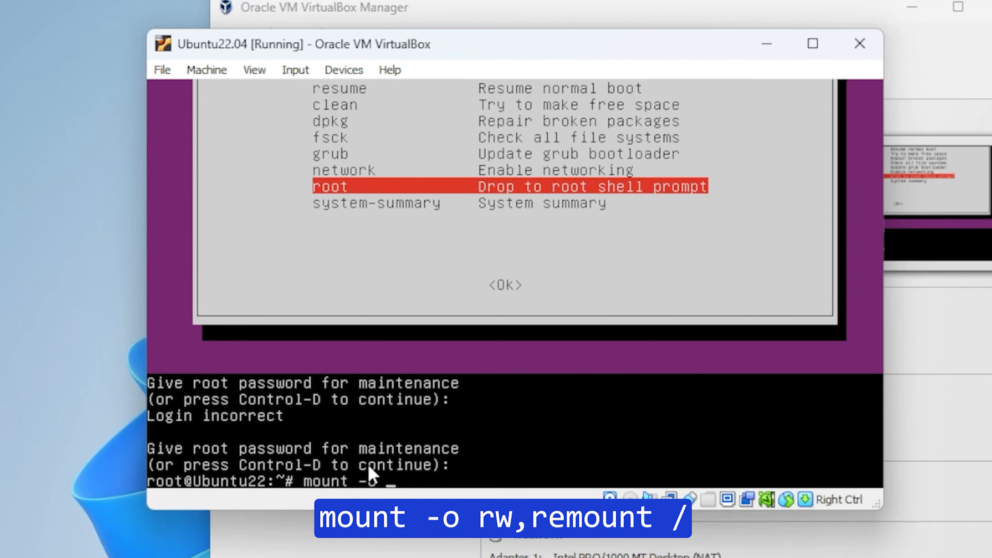
text(rw,)
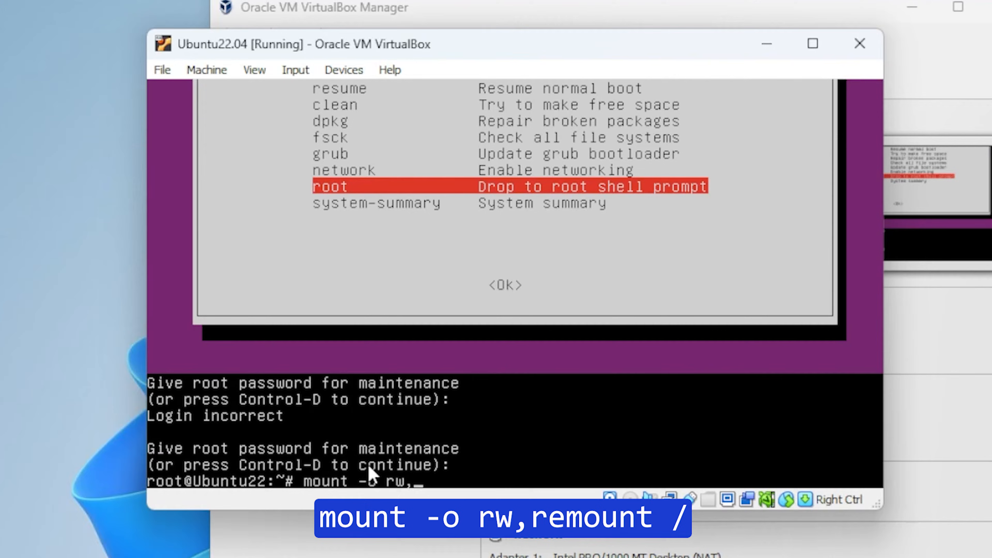
text(remount /)
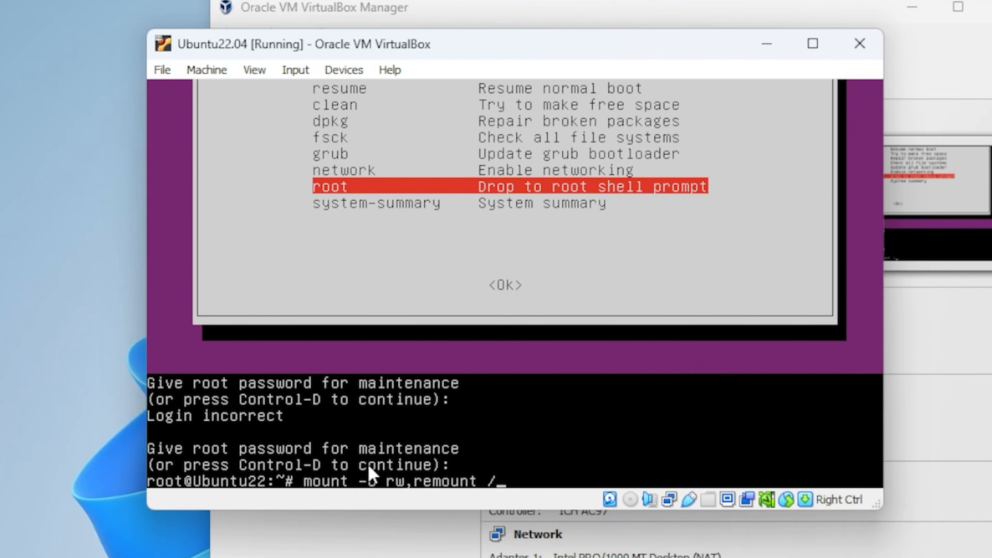
key(Return)
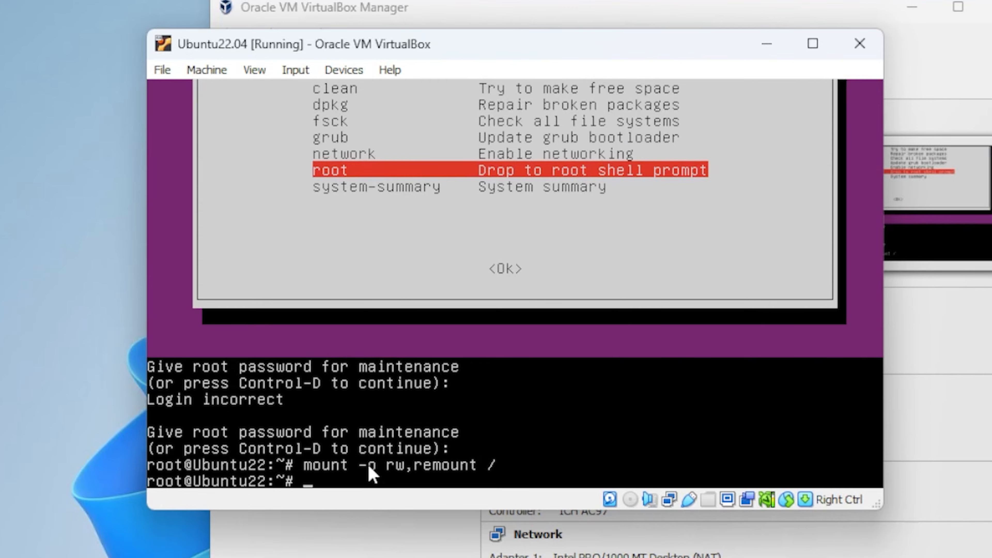
- Run usermod -aG sudo geekrar to add user geekrar to the sudo group
text(usermod -)
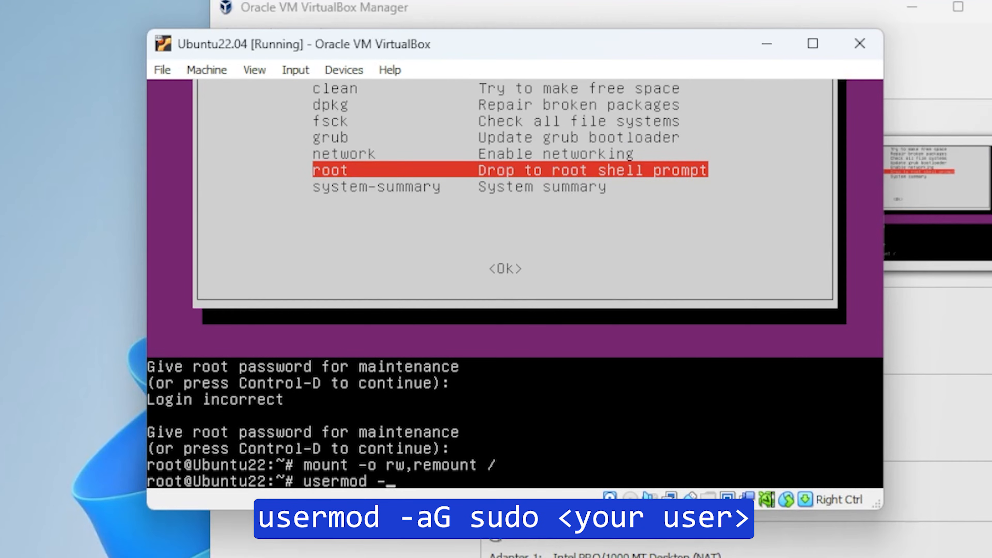
text(aG)
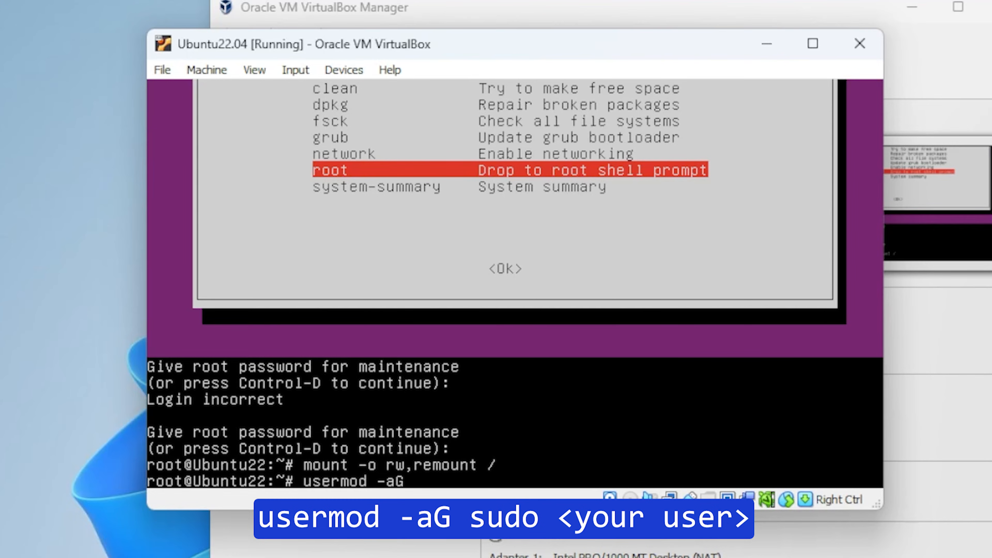
text(sudo)
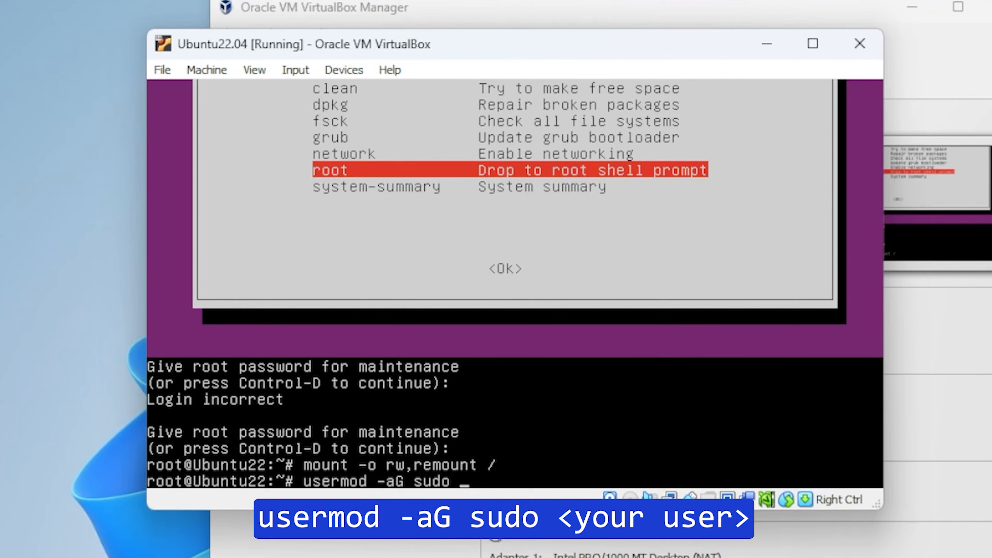
text(geekrar)
text(exit)
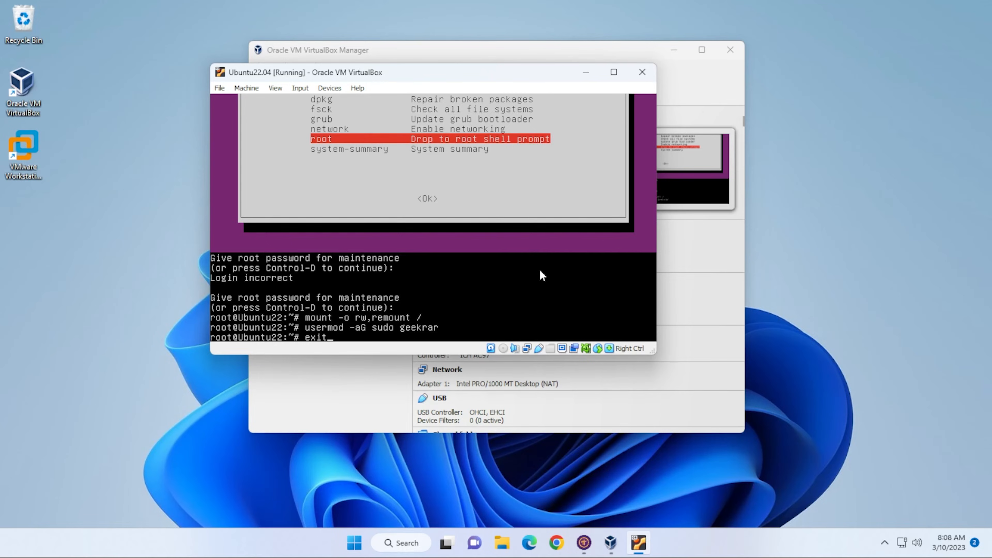
- Exit the root shell, confirm leaving recovery mode and boot to the GNOME desktop
key(Return)
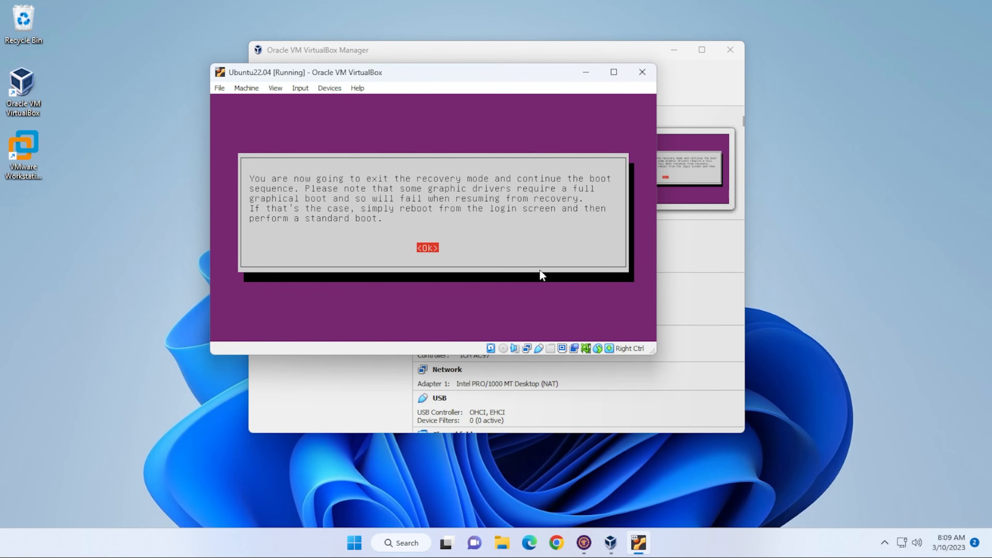
click(427, 247)
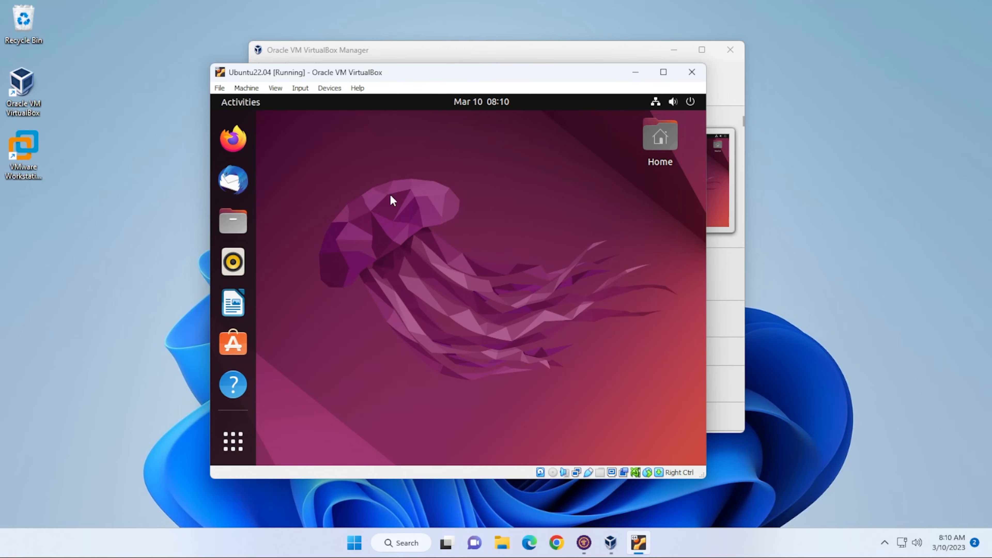
- Rerun sudo apt-get update with the password; package lists now fetch successfully
click(232, 445)
text(sudo apt-get update)
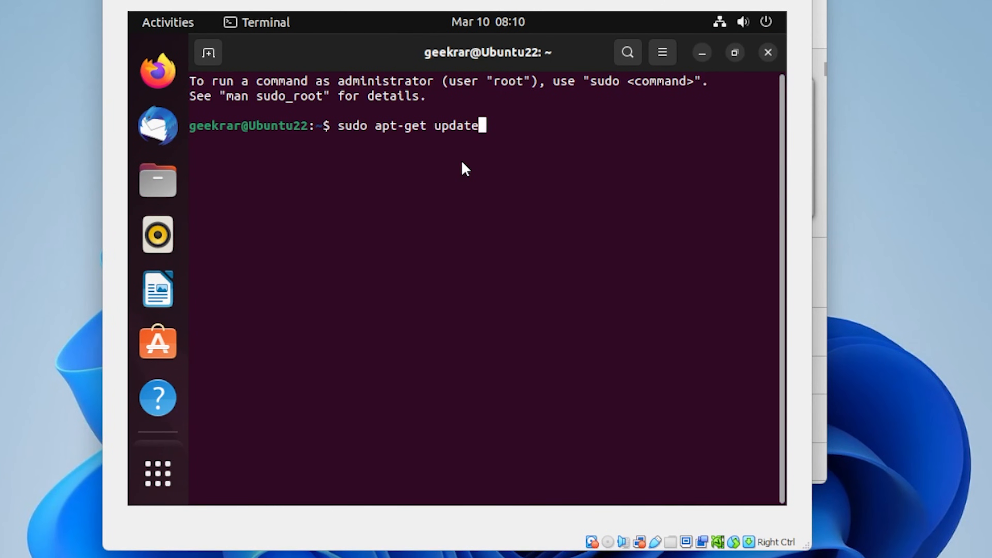
key(Return)
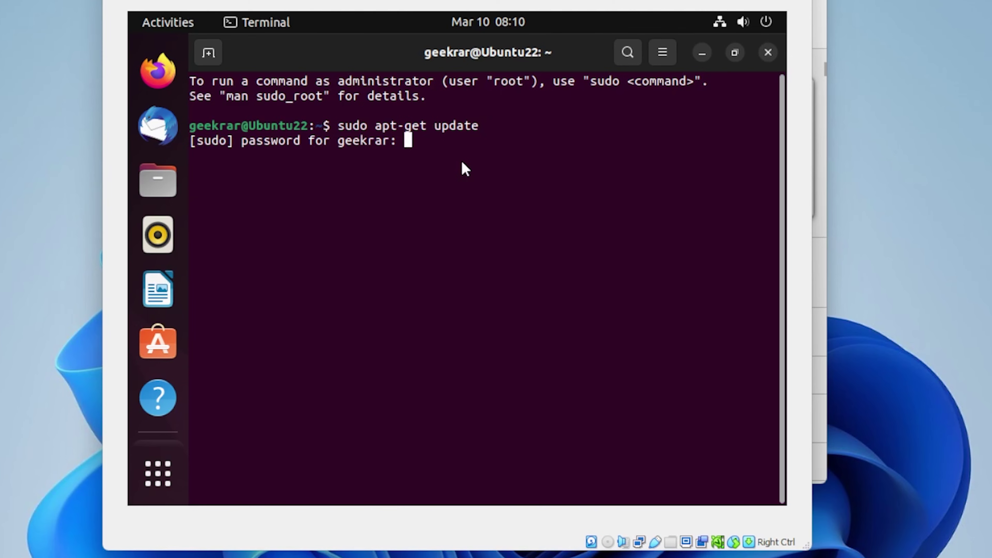
key(Return)
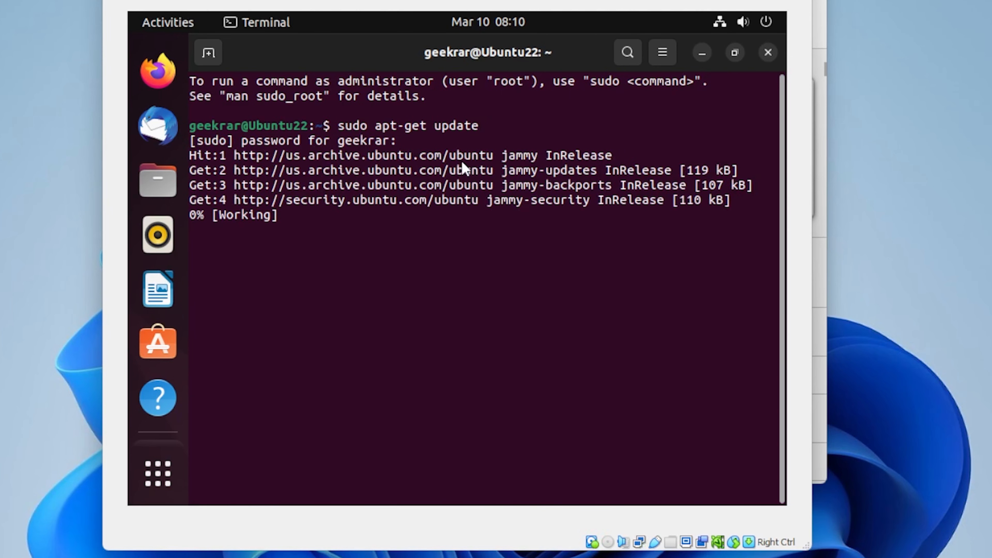